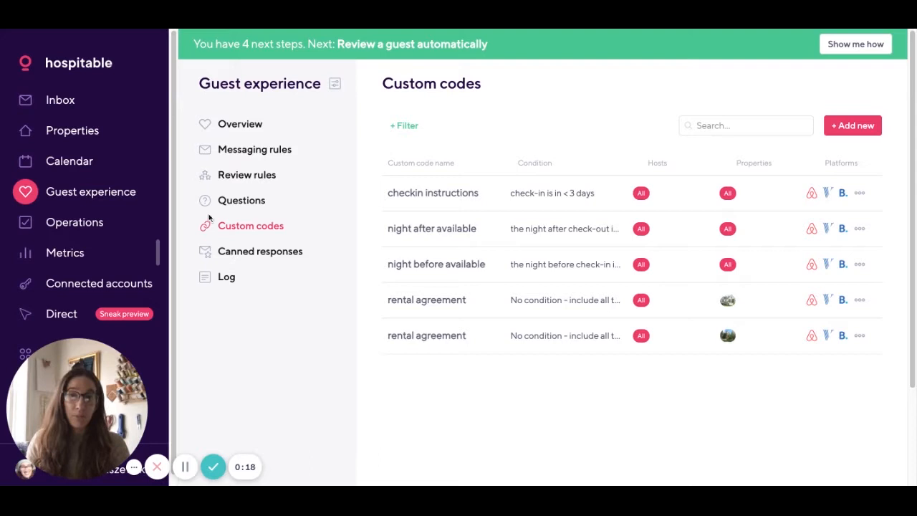
mouse_move(188, 192)
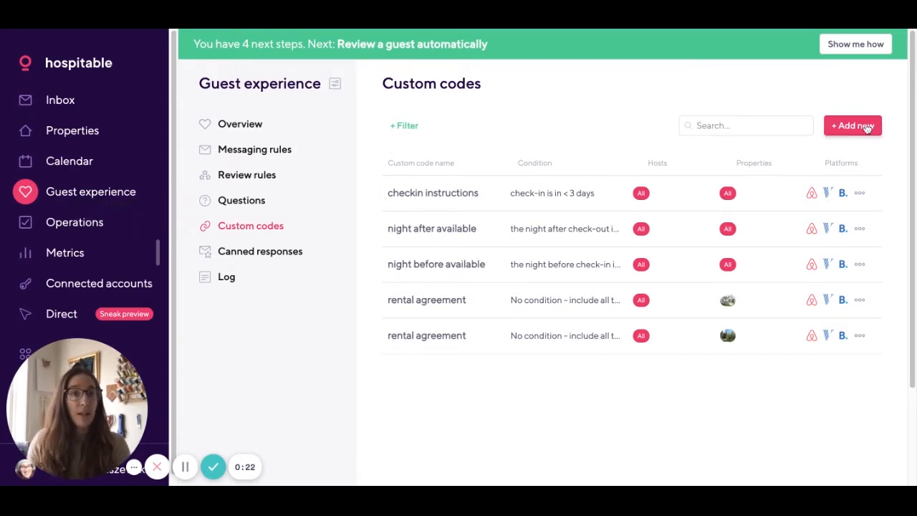
Create the custom code 'night before' with condition night before check-in is available
left_click(851, 126)
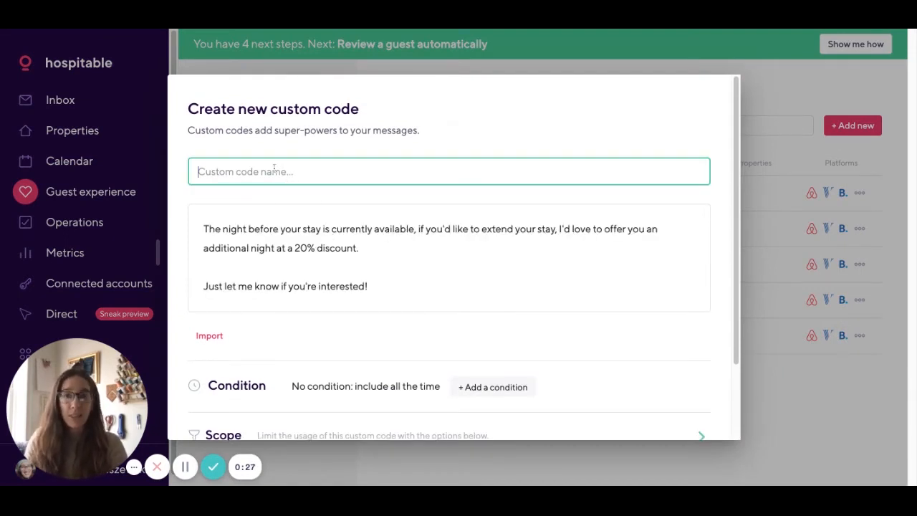
type("night before")
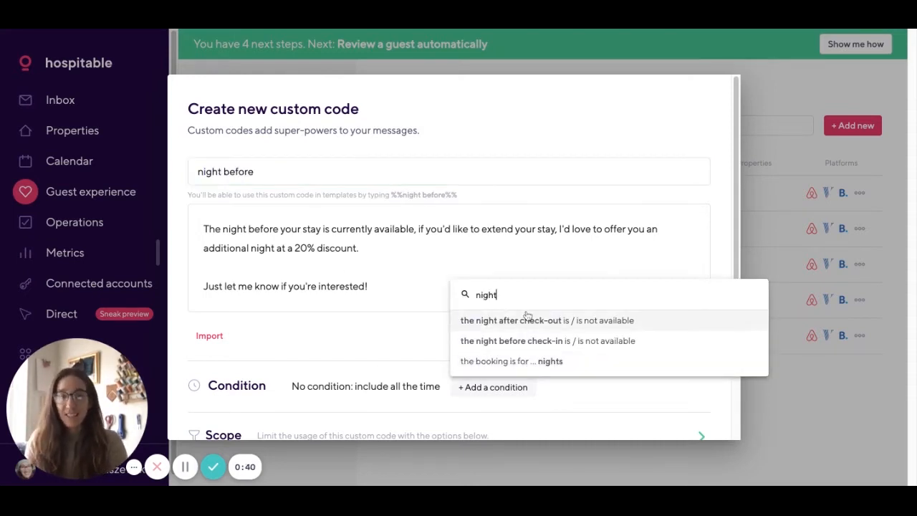
left_click(511, 341)
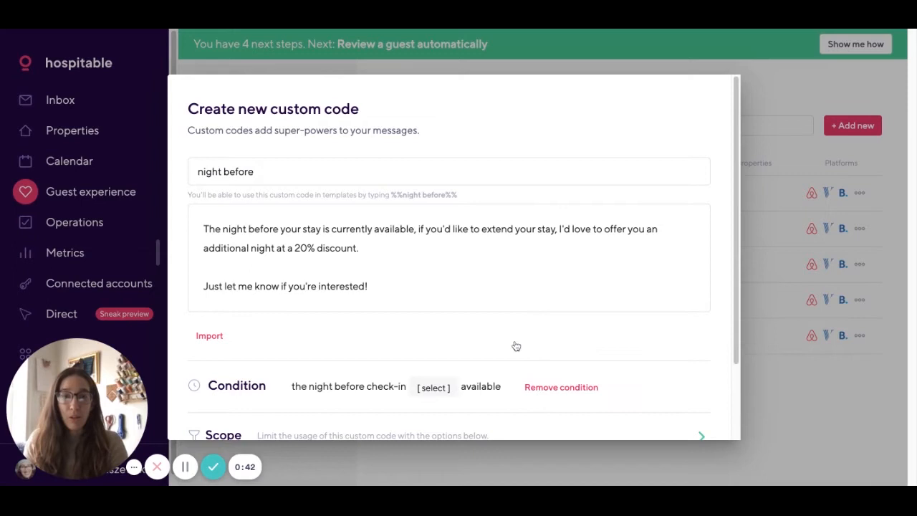
left_click(432, 387)
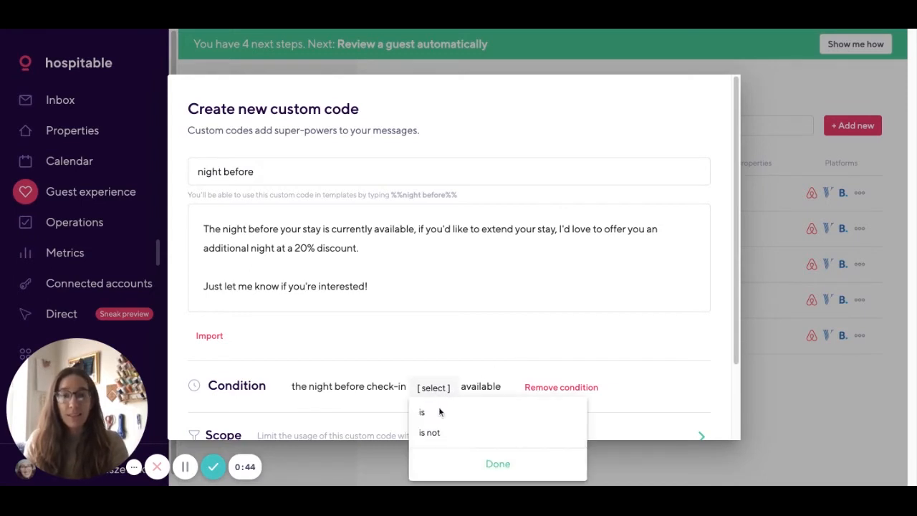
left_click(421, 411)
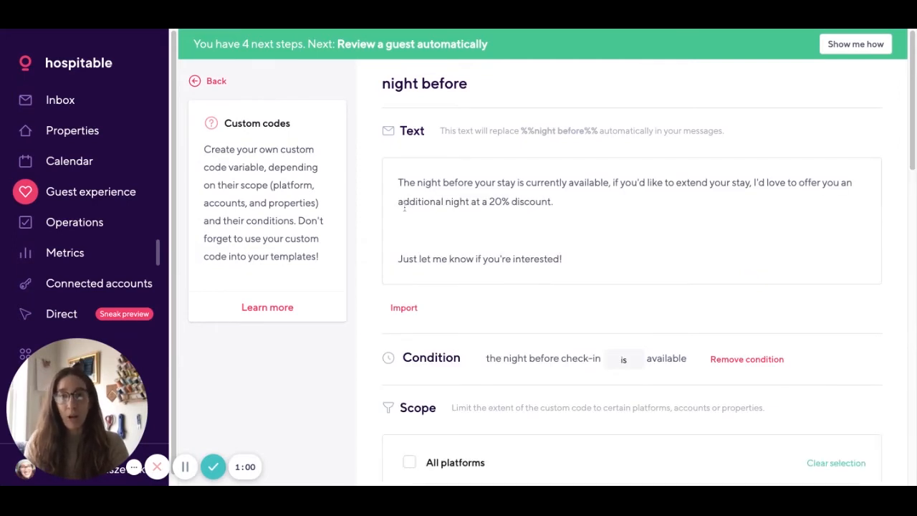
Apply 'night before' to all platforms, save it, and start a night-after code with condition 'is'
left_click(409, 462)
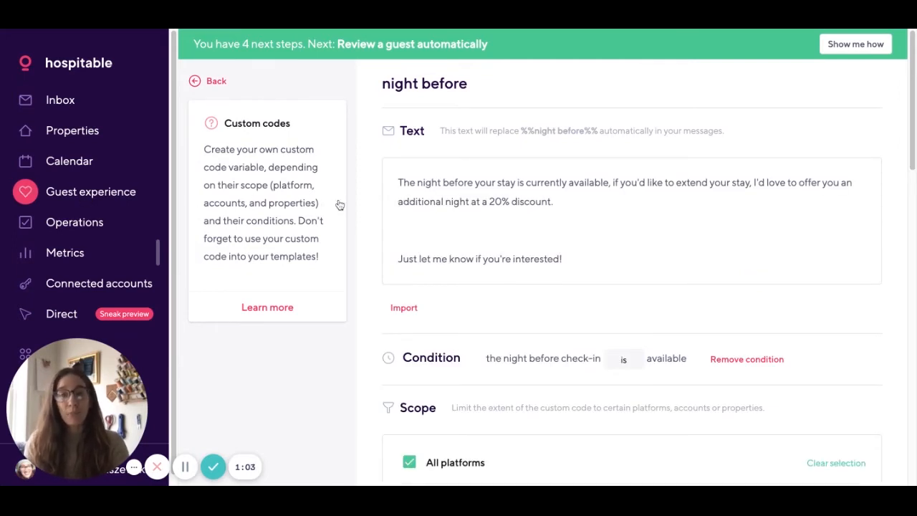
left_click(215, 80)
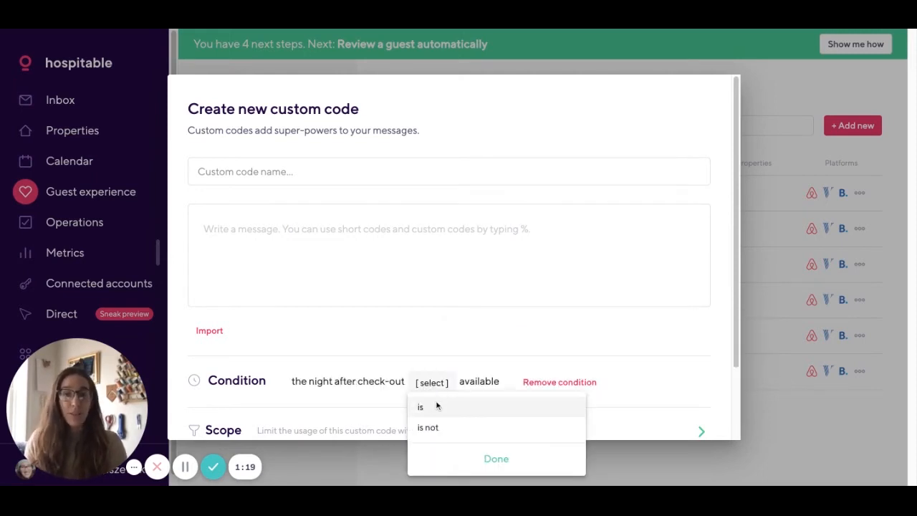
left_click(420, 407)
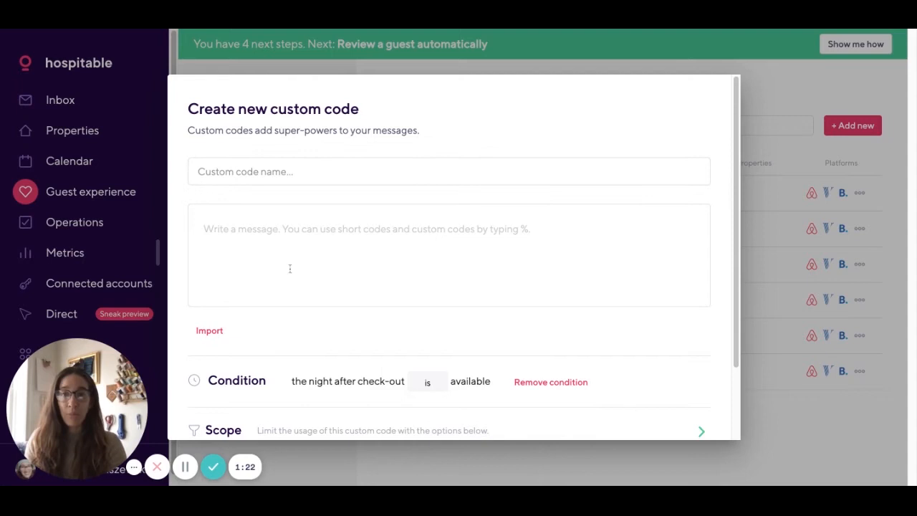
mouse_move(333, 265)
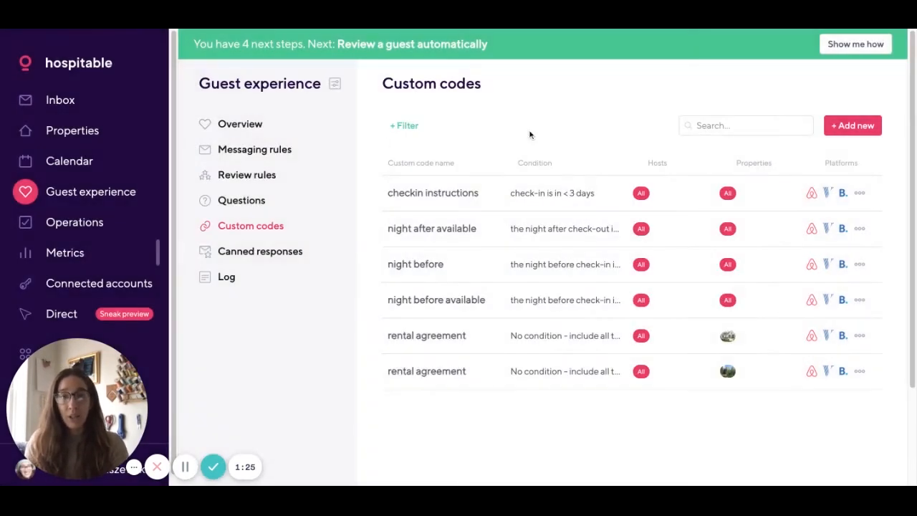
mouse_move(91, 192)
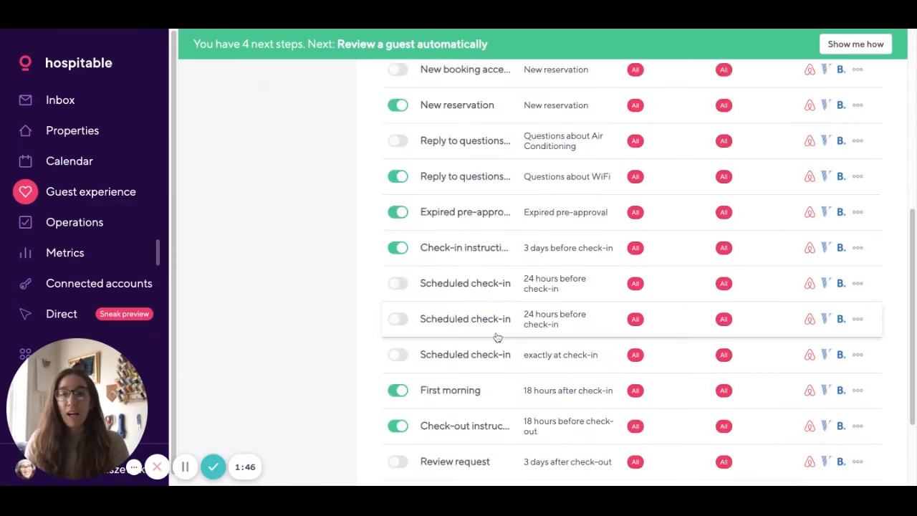
mouse_move(487, 335)
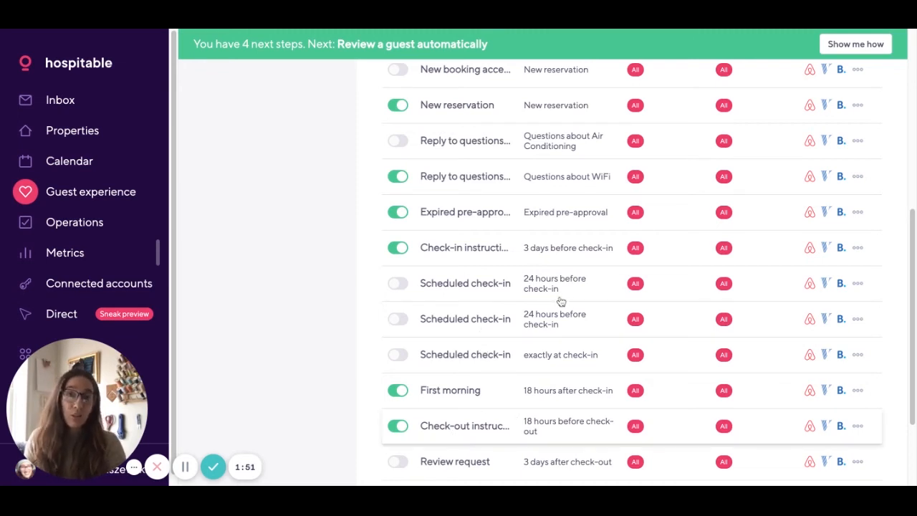
Insert %%night before%% on a new line after the check-out sentence in Check-out instructions
left_click(464, 425)
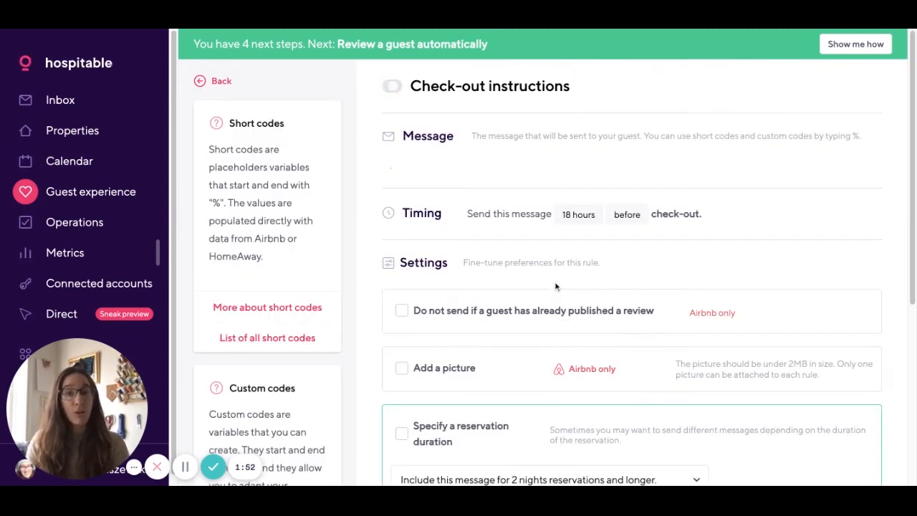
left_click(391, 86)
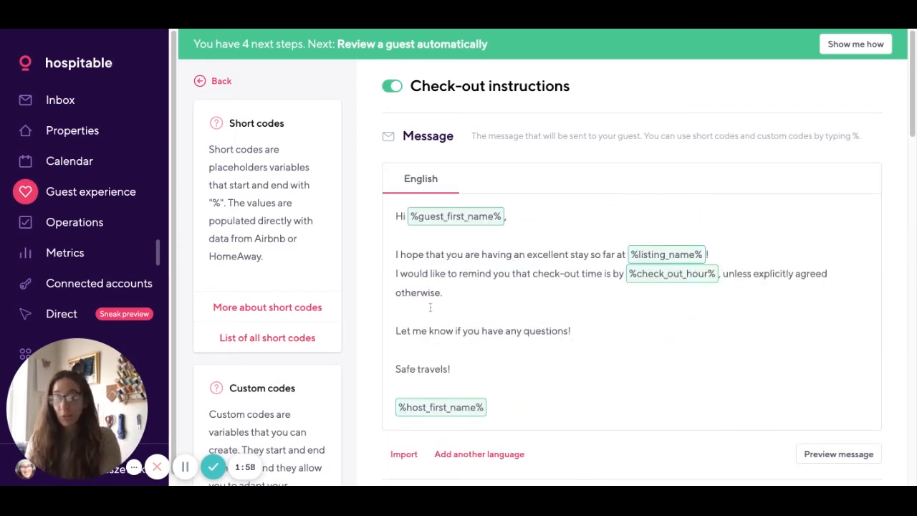
key("enter")
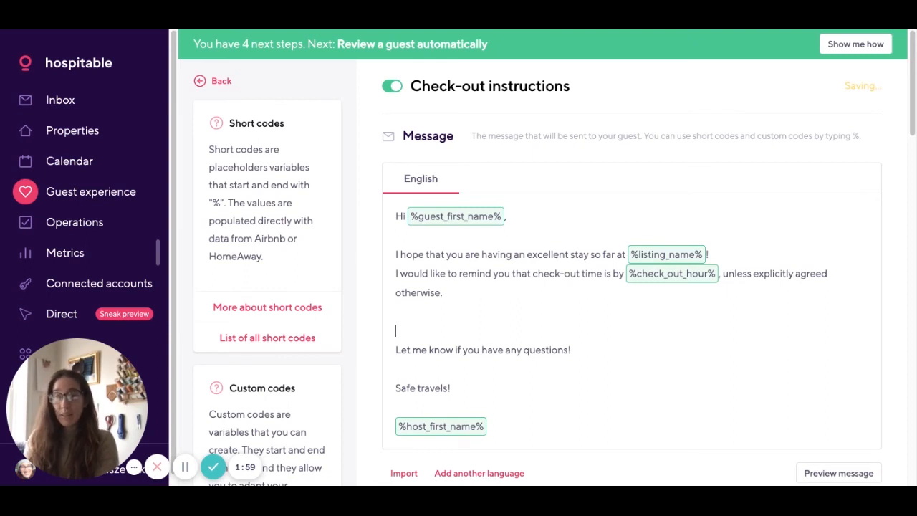
type("%%night")
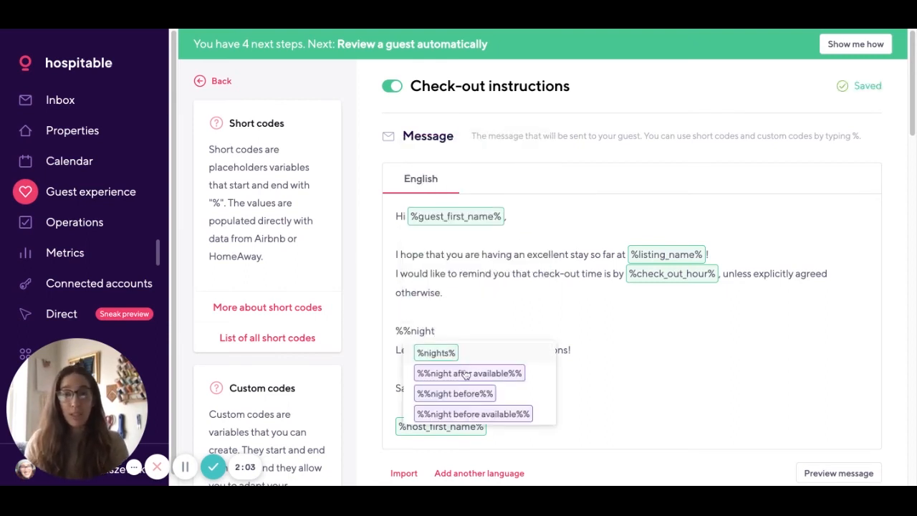
mouse_move(476, 404)
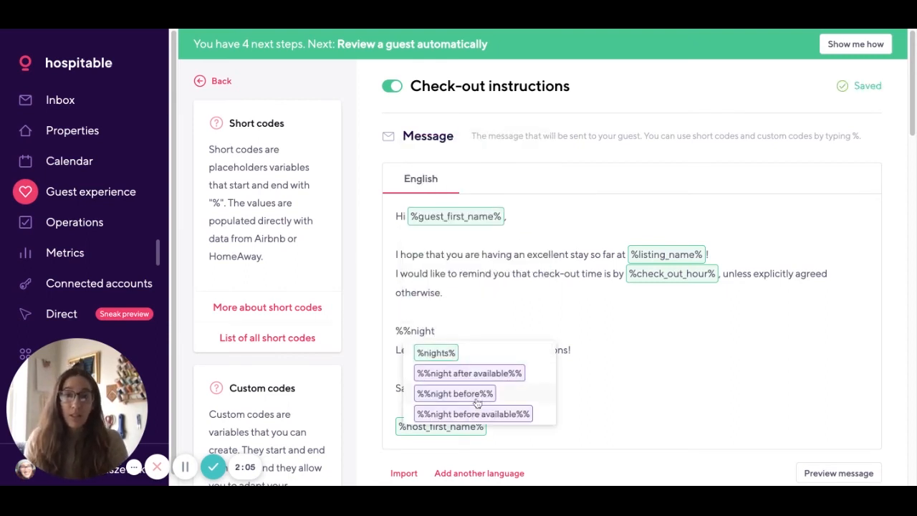
left_click(454, 393)
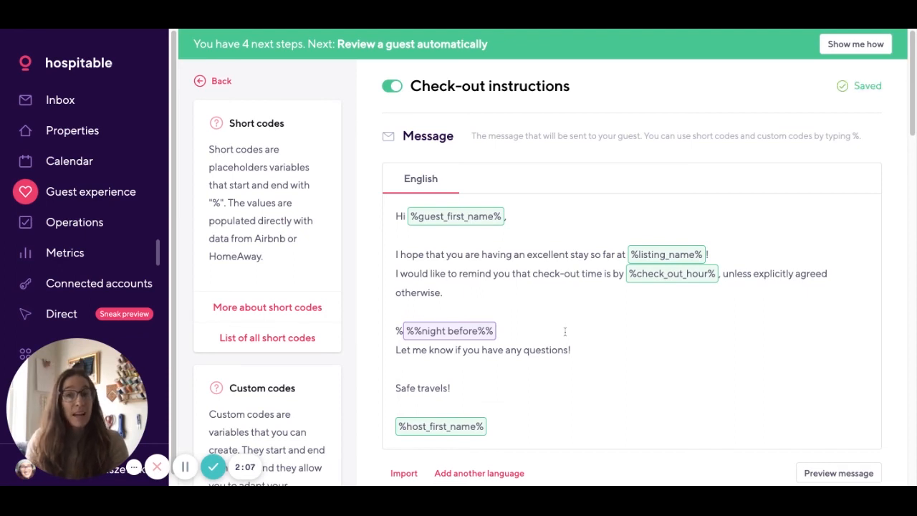